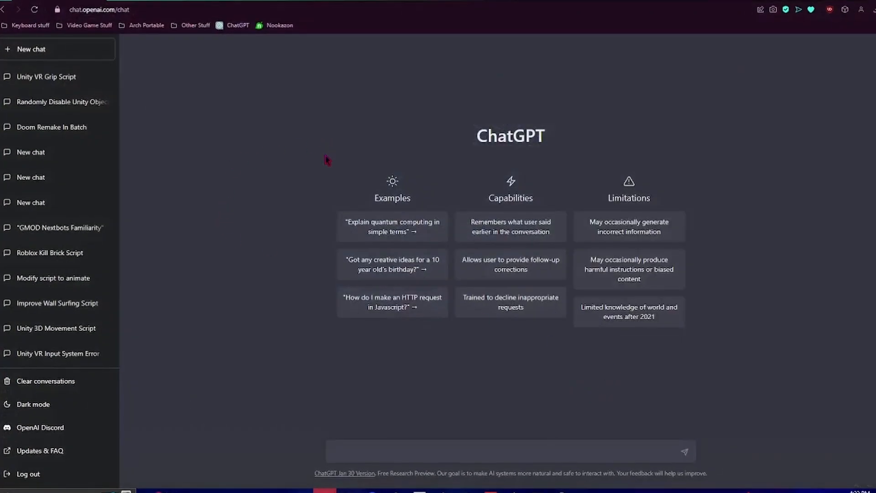
mouse_move(89, 127)
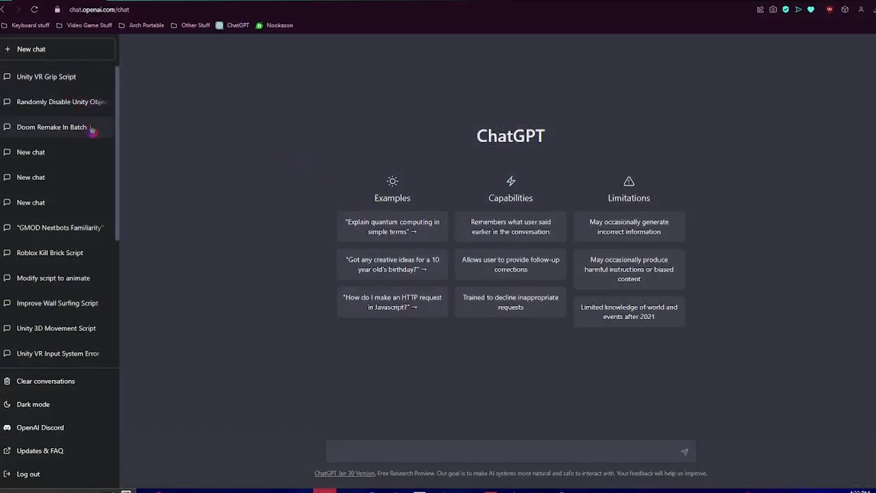
mouse_move(67, 176)
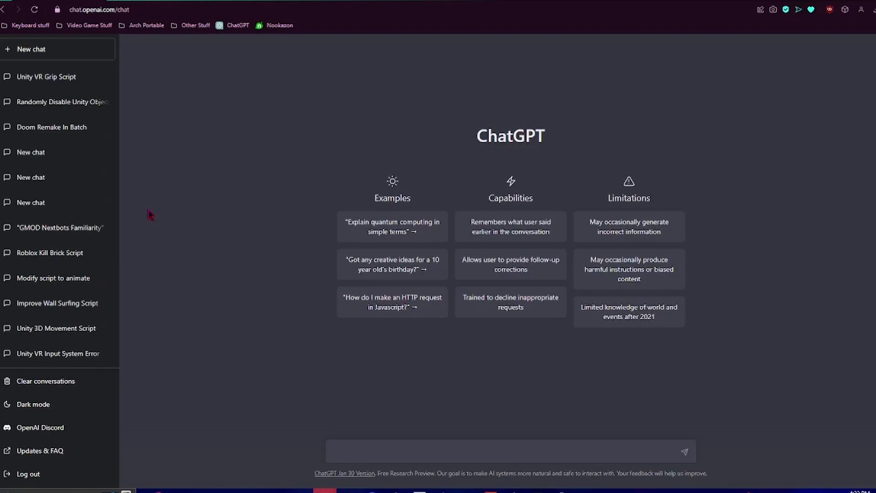
mouse_move(557, 184)
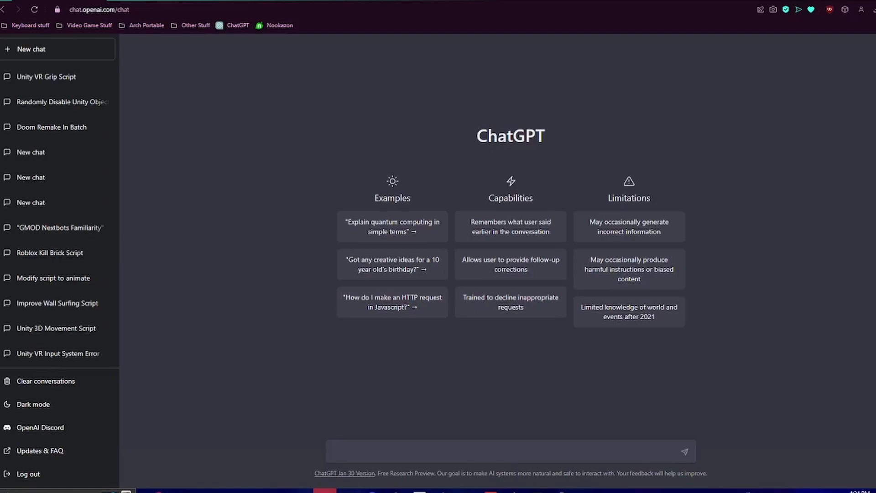
- Write the prompt asking for a Unity 3D VR grappling gun script that fires with the grip button
text(can you write me a unity 3d script that)
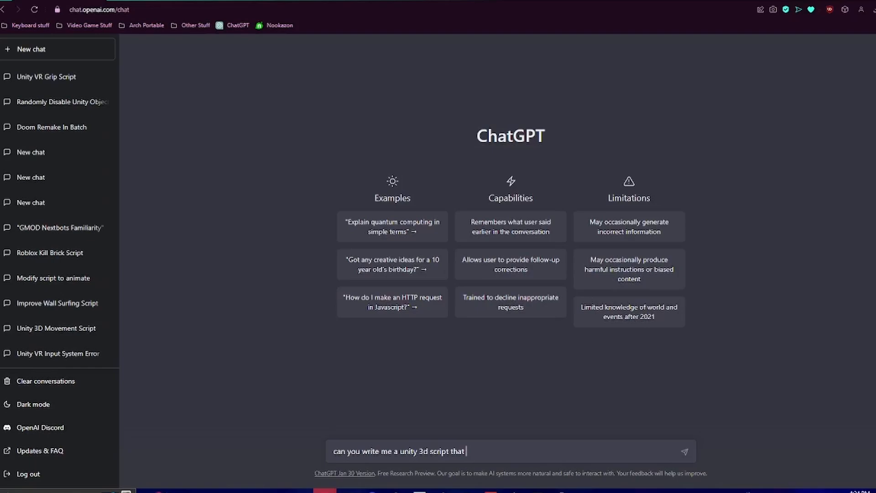
text(adds a g)
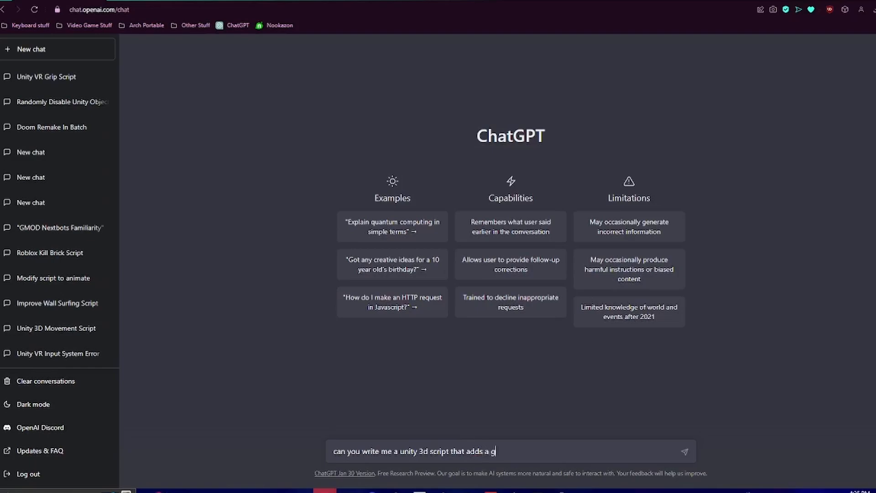
text(rappling gun t)
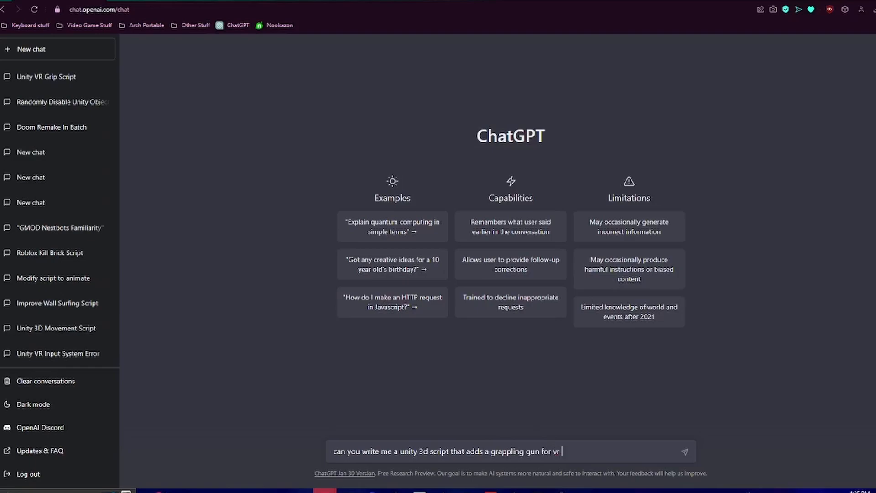
text(to shoot the grapple)
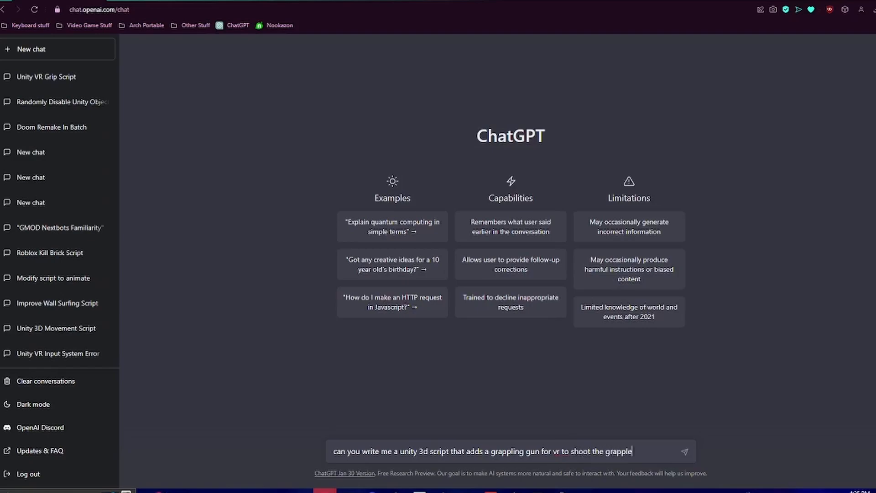
text(use the grip butt)
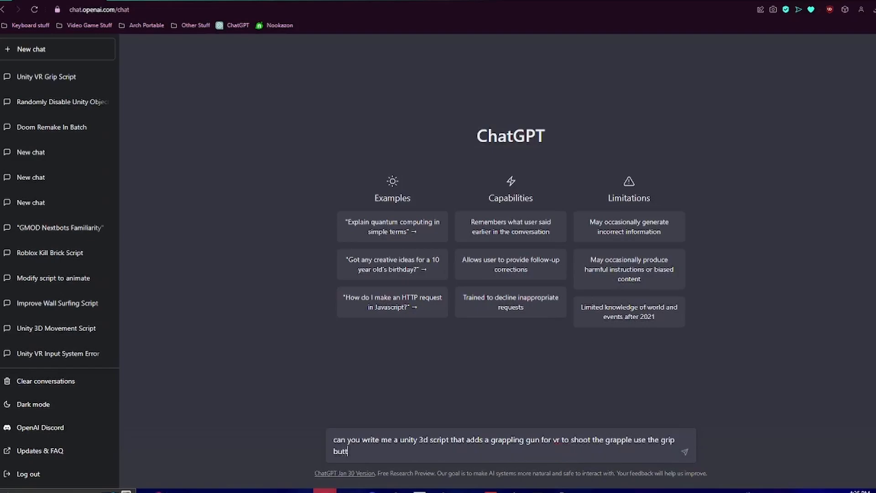
text(on)
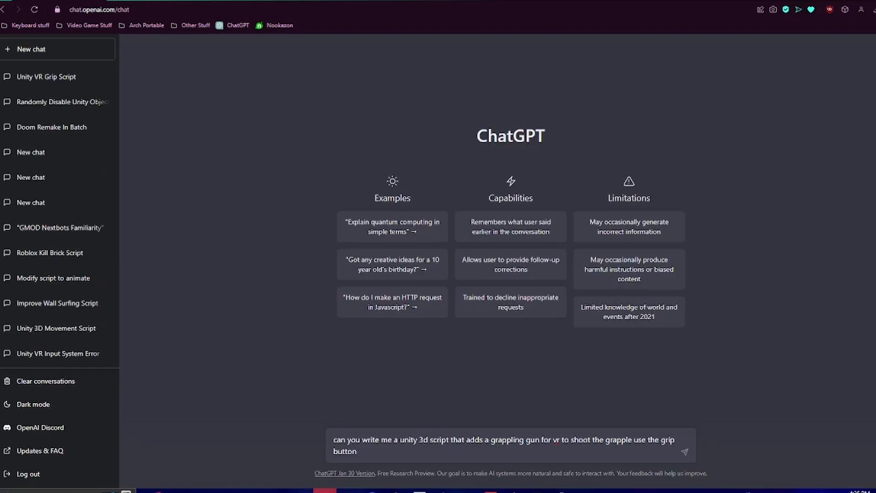
- Send the request and receive a C# GrapplingGun script in a new conversation
click(363, 451)
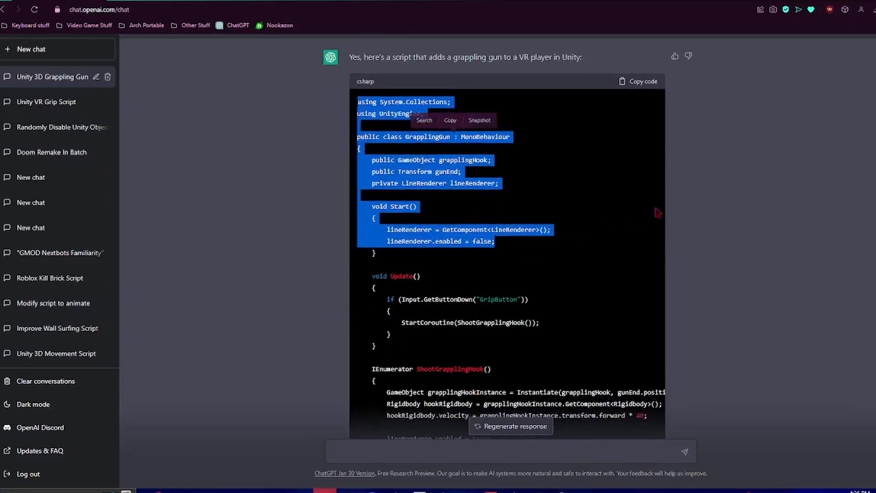
- Start a follow-up message asking ChatGPT to write step-by-step instructions
scroll(down, 3)
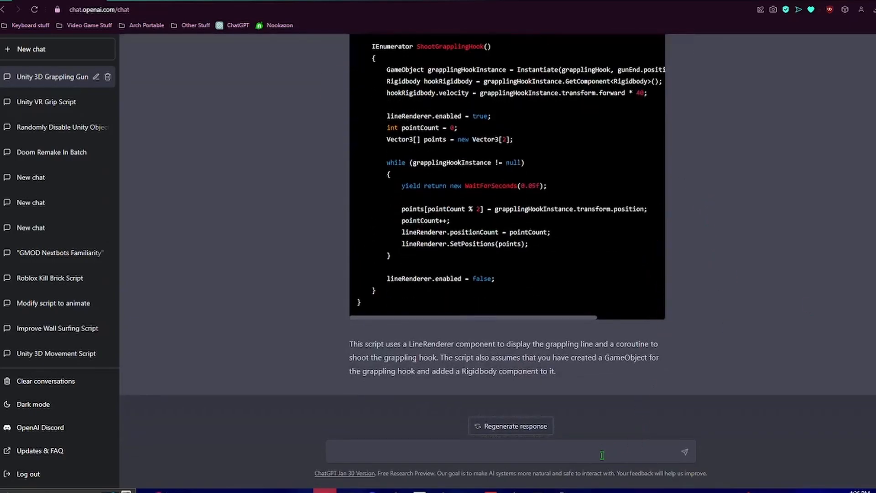
text(can)
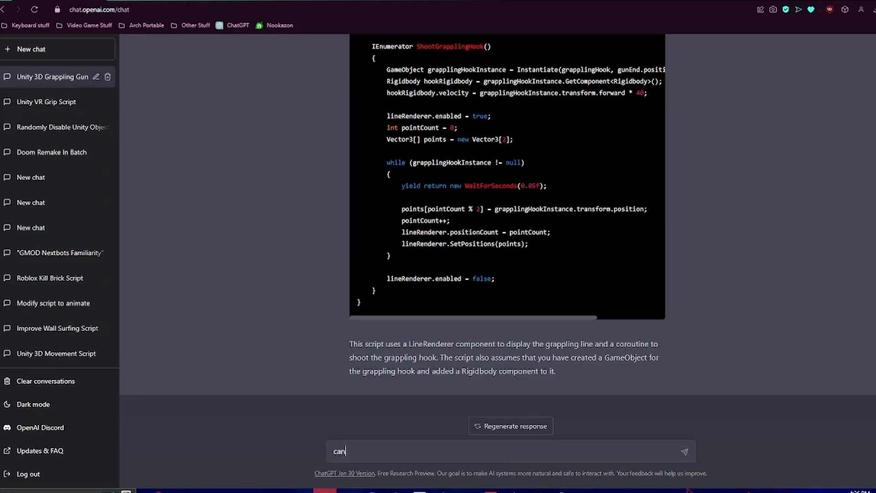
text(you write)
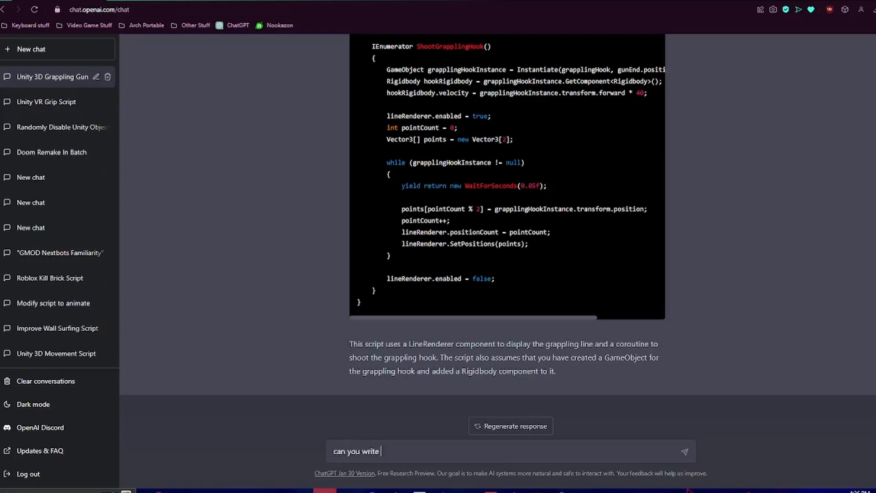
text(me a step)
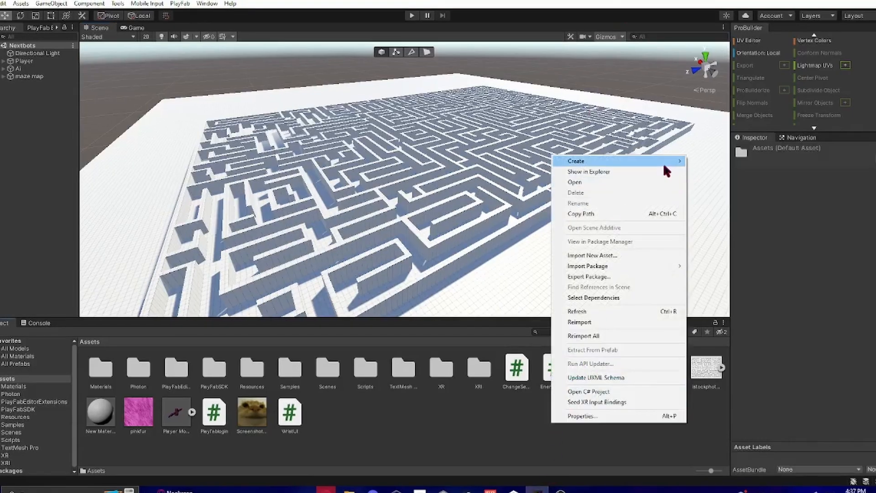
- Create a C# script named GrapplingGun in Assets and select all of its template code
click(576, 161)
text(GrapplingGun)
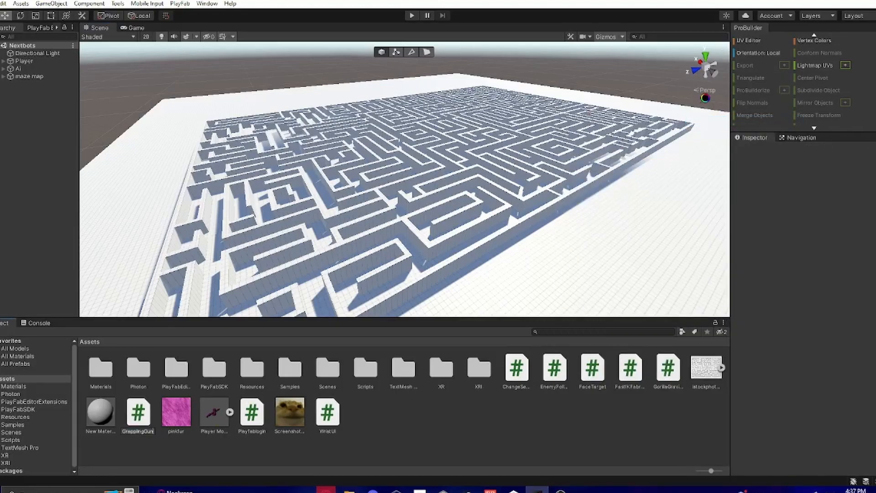
click(440, 367)
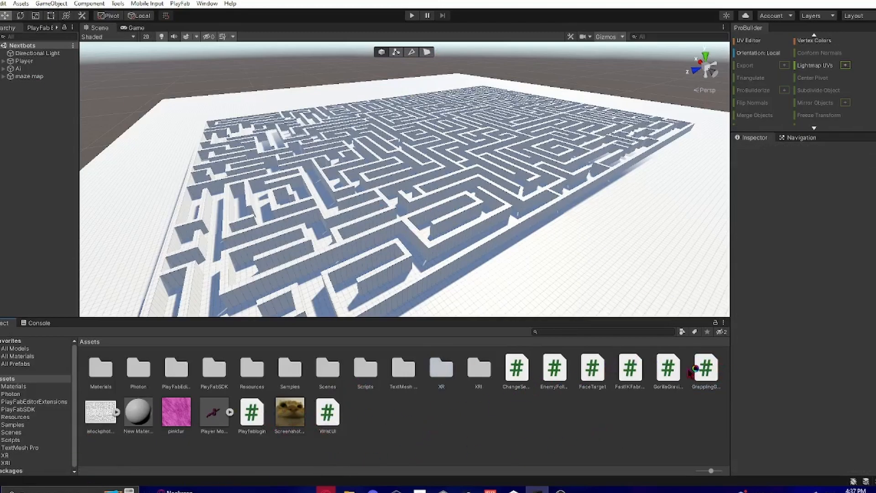
double_click(706, 368)
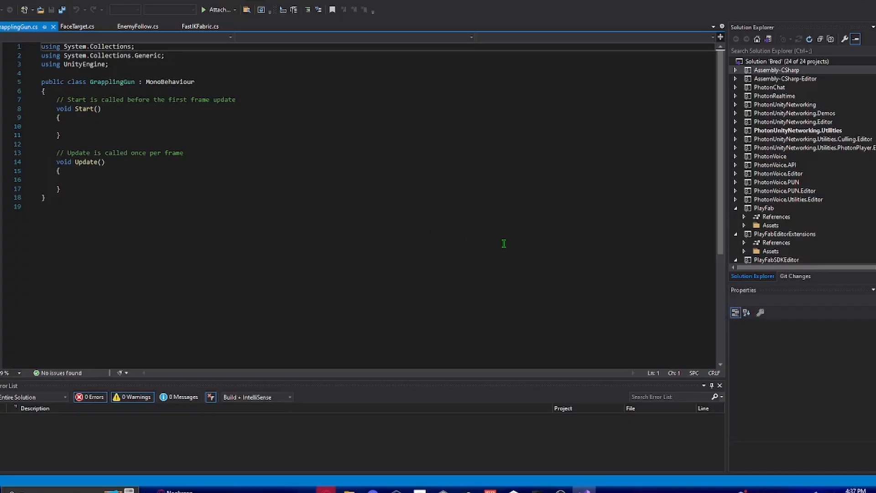
key(ctrl+a)
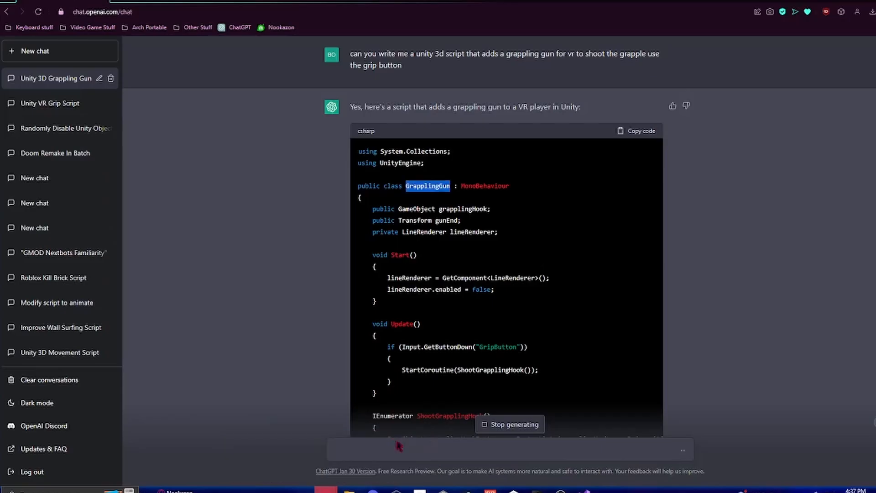
- Copy the generated grappling gun code from the ChatGPT reply
click(637, 131)
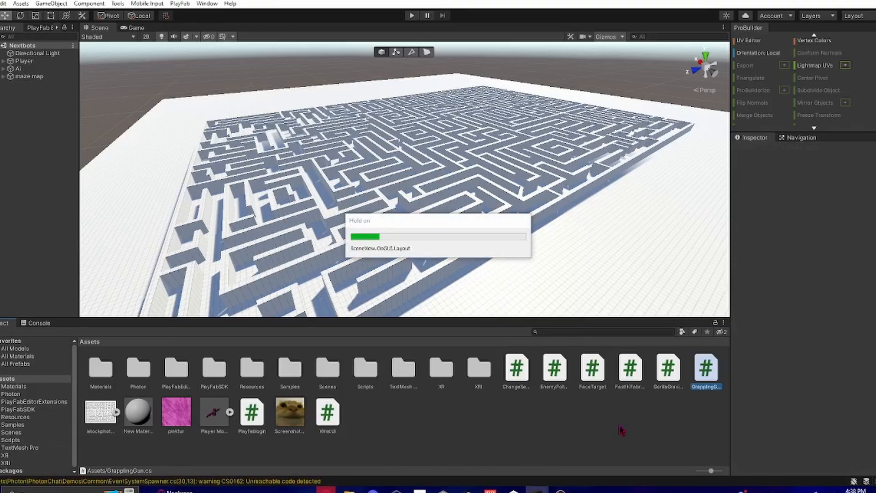
- Preview GrapplingGun.cs in the Inspector to confirm it holds the pasted grappling-hook code
click(706, 369)
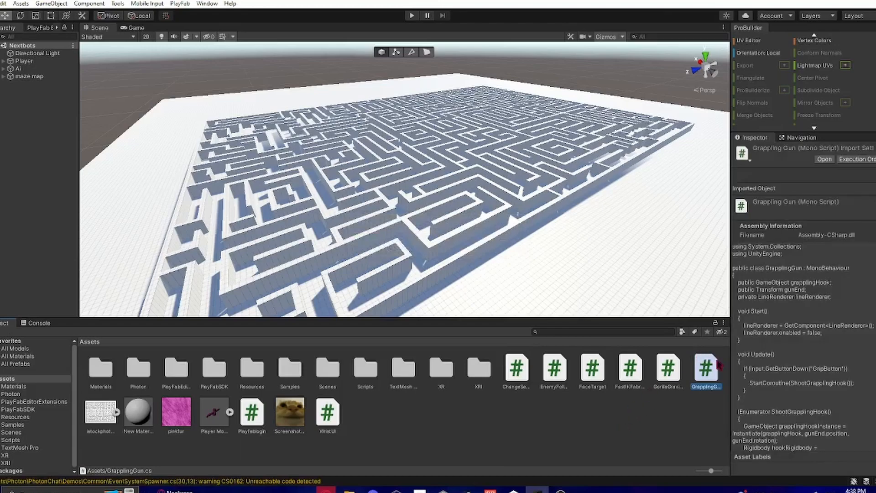
scroll(down, 3)
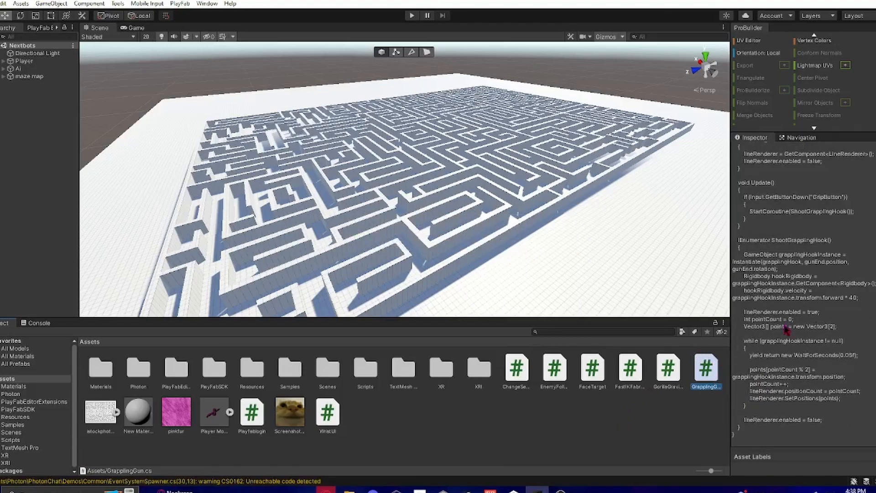
click(706, 367)
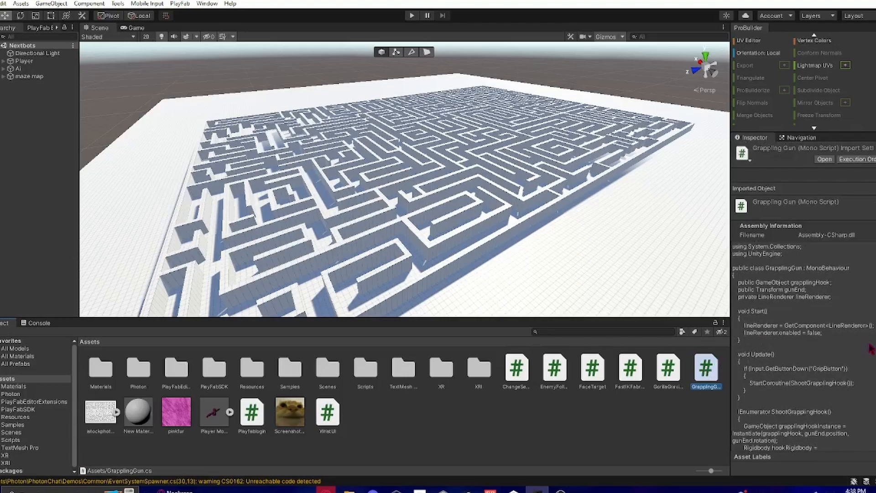
click(803, 138)
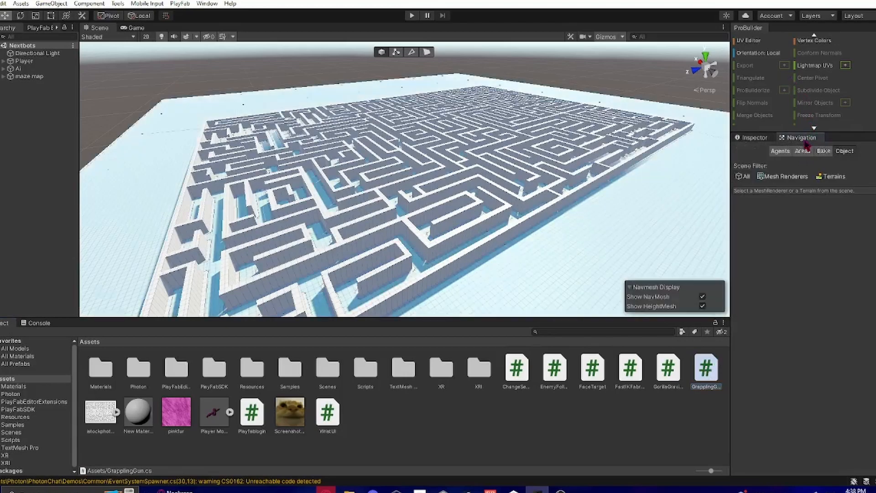
click(706, 368)
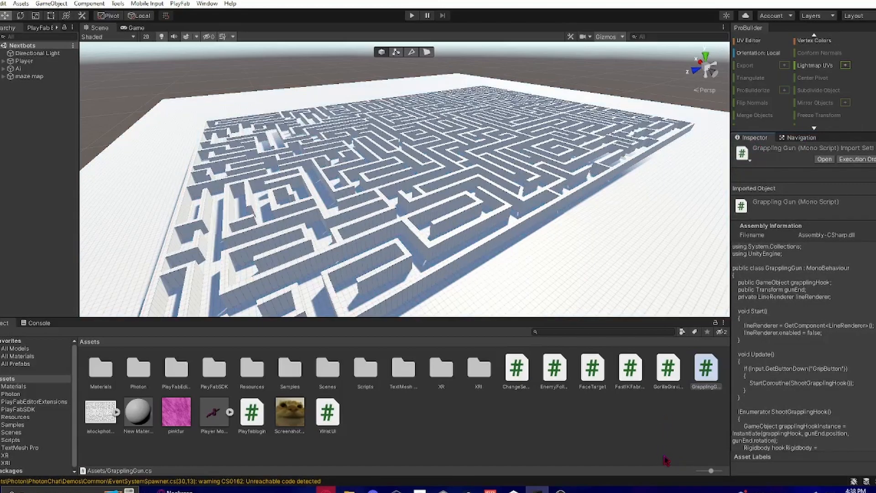
mouse_move(665, 461)
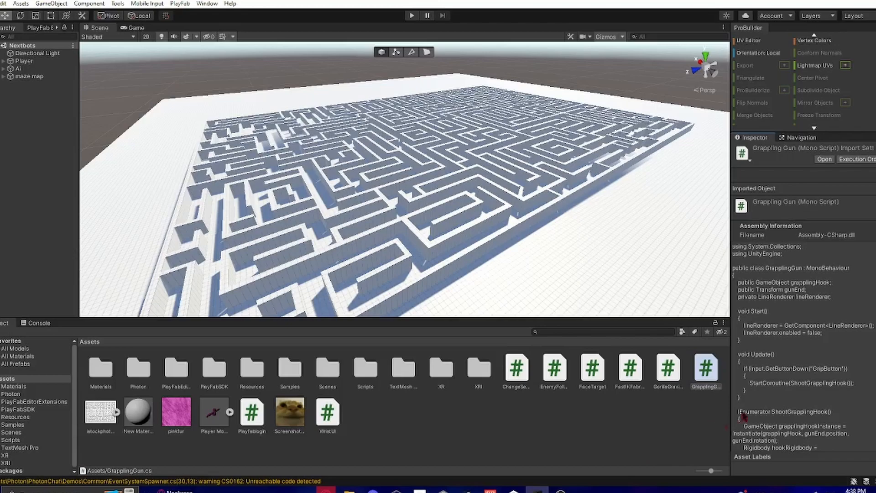
scroll(down, 3)
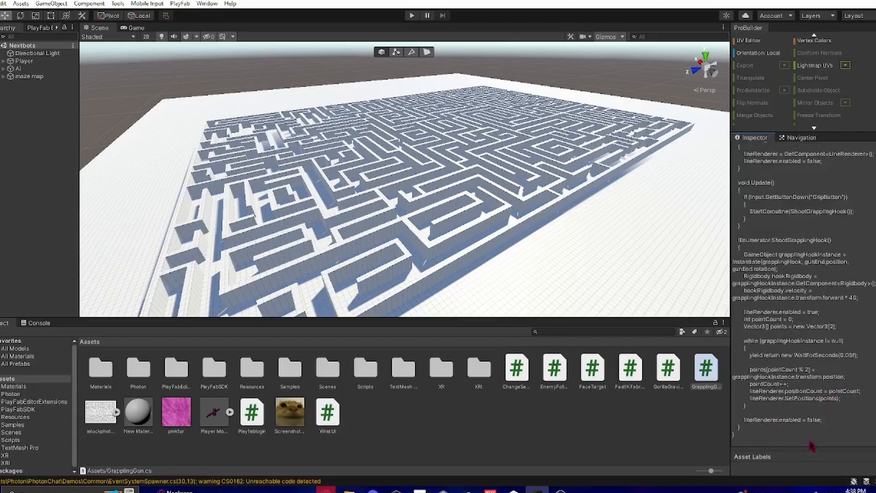